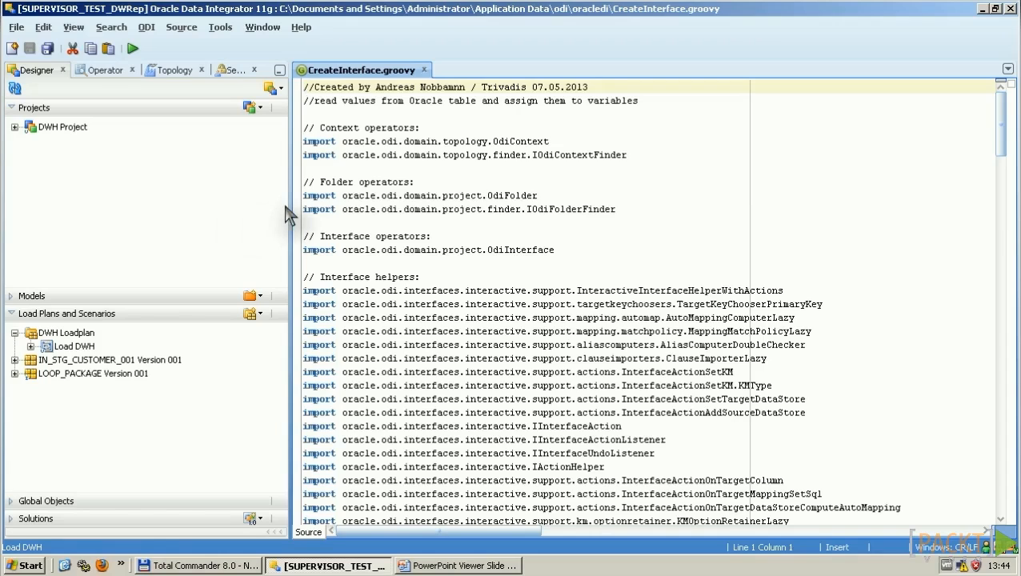
Open the CreateInterface.groovy script under BIRDS > 105 SM_STAGE in the DEV repository
{"action": "left_click", "coordinate": [220, 26]}
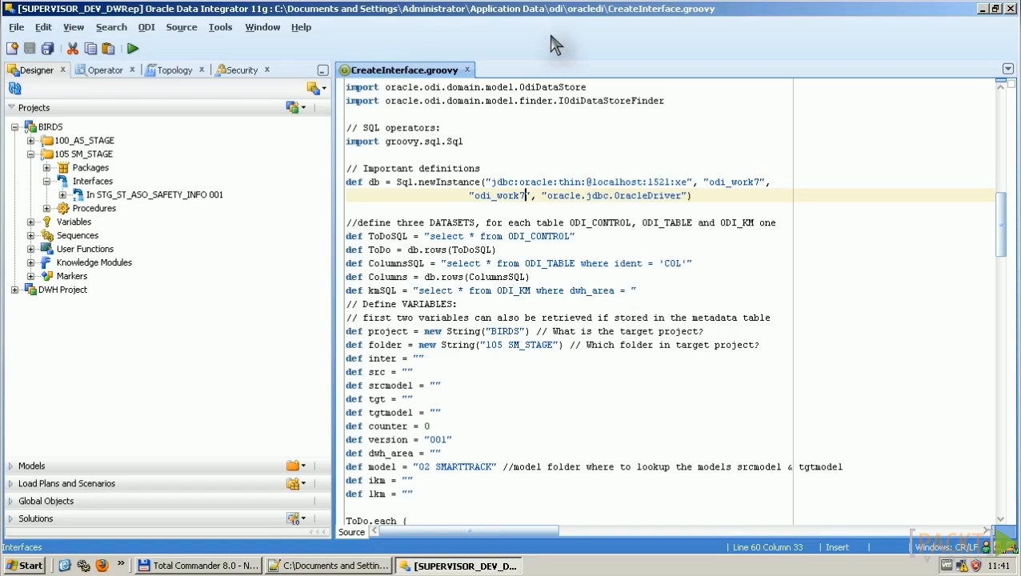
{"action": "mouse_move", "coordinate": [582, 144]}
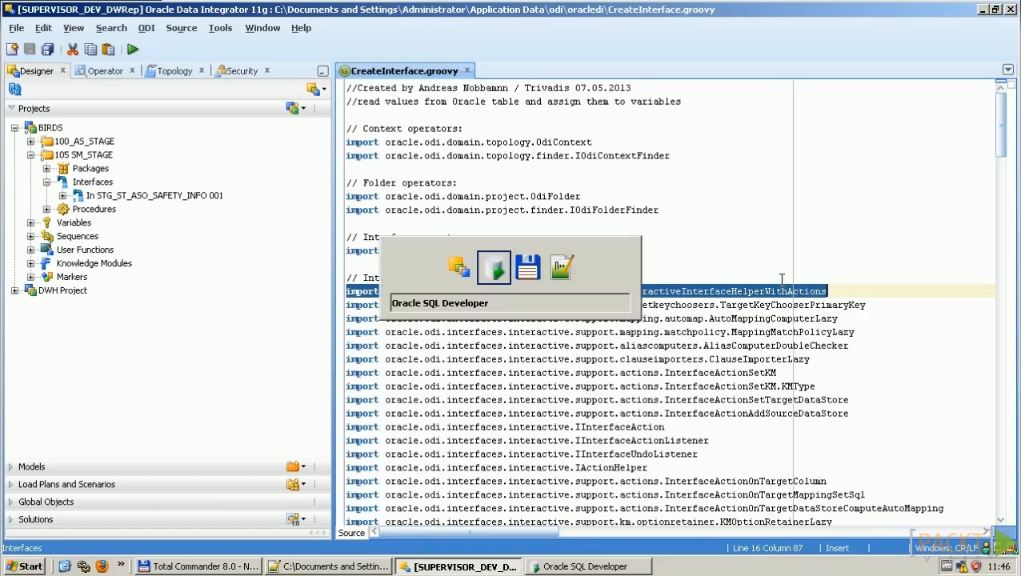
Switch to Oracle SQL Developer on the dwh_load connection
{"action": "left_click", "coordinate": [588, 566]}
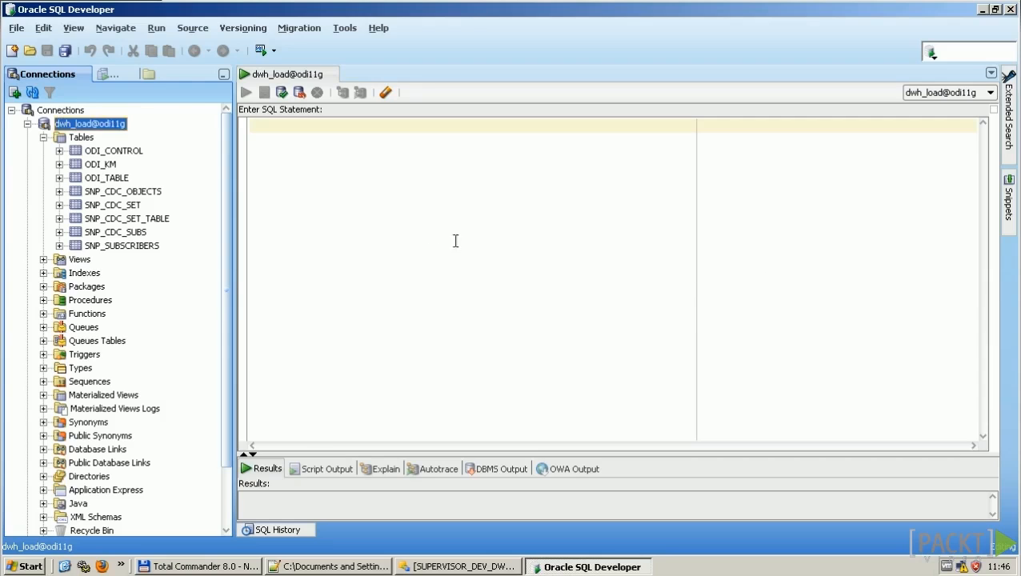
Show ODI_CONTROL's rows, pointing out the IKM ACT STAGE value
{"action": "double_click", "coordinate": [113, 150]}
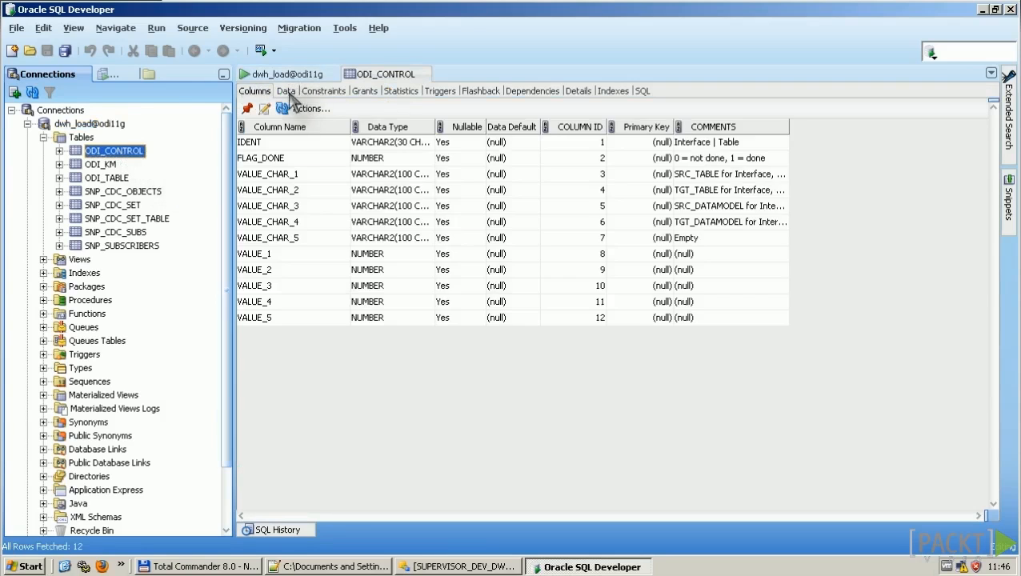
{"action": "left_click", "coordinate": [285, 90]}
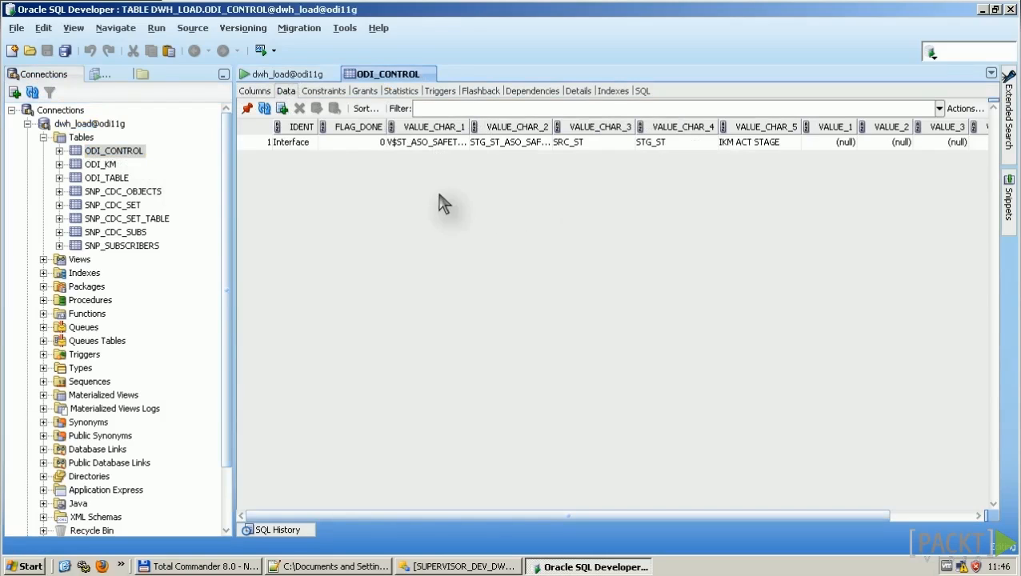
{"action": "mouse_move", "coordinate": [681, 278]}
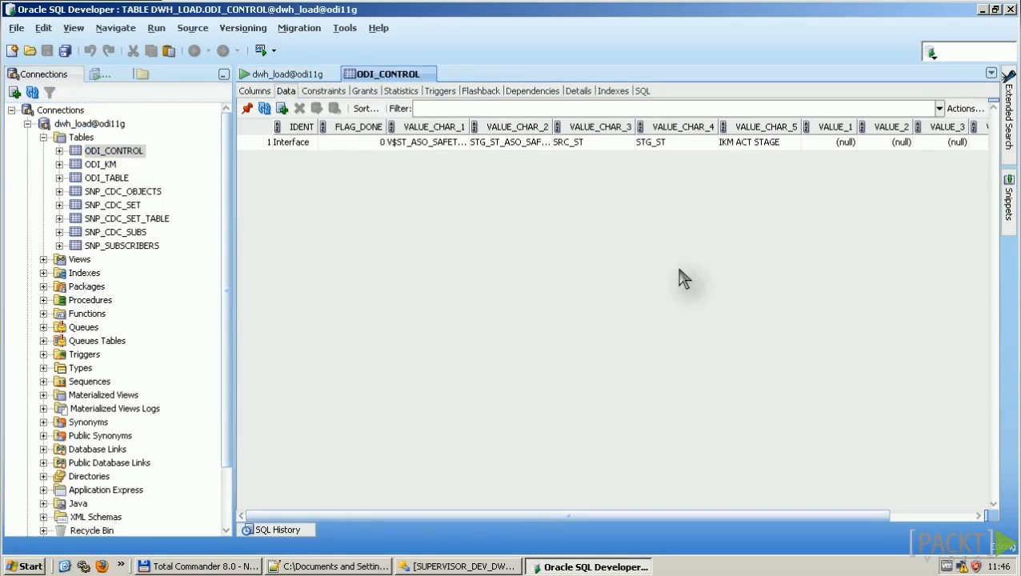
{"action": "mouse_move", "coordinate": [628, 209]}
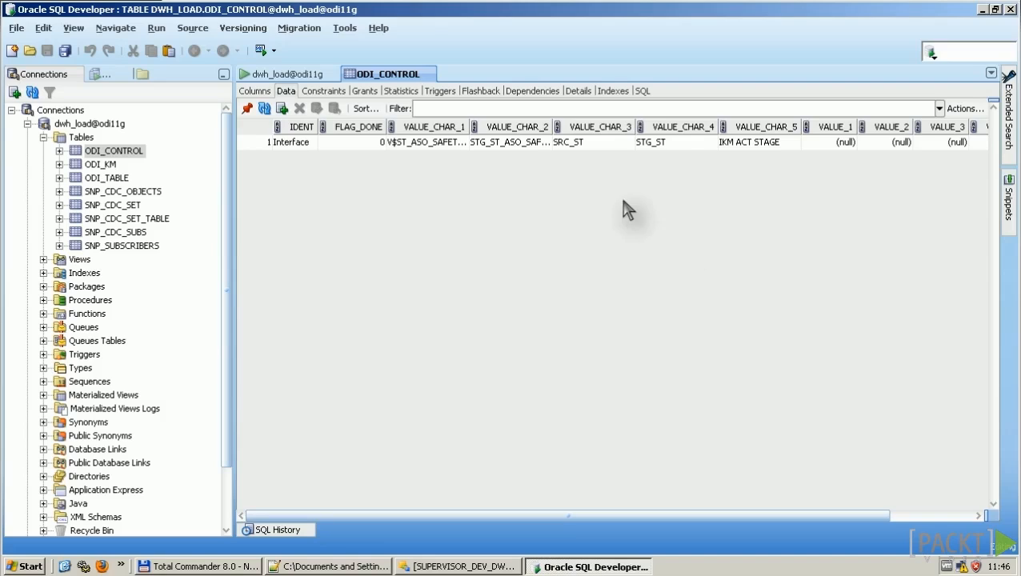
{"action": "mouse_move", "coordinate": [618, 156]}
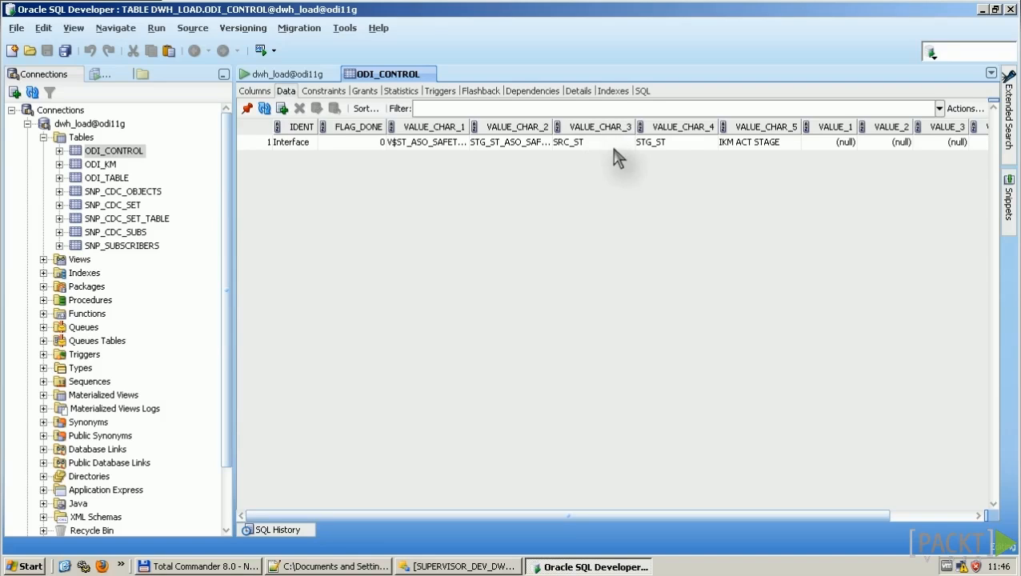
{"action": "mouse_move", "coordinate": [782, 154]}
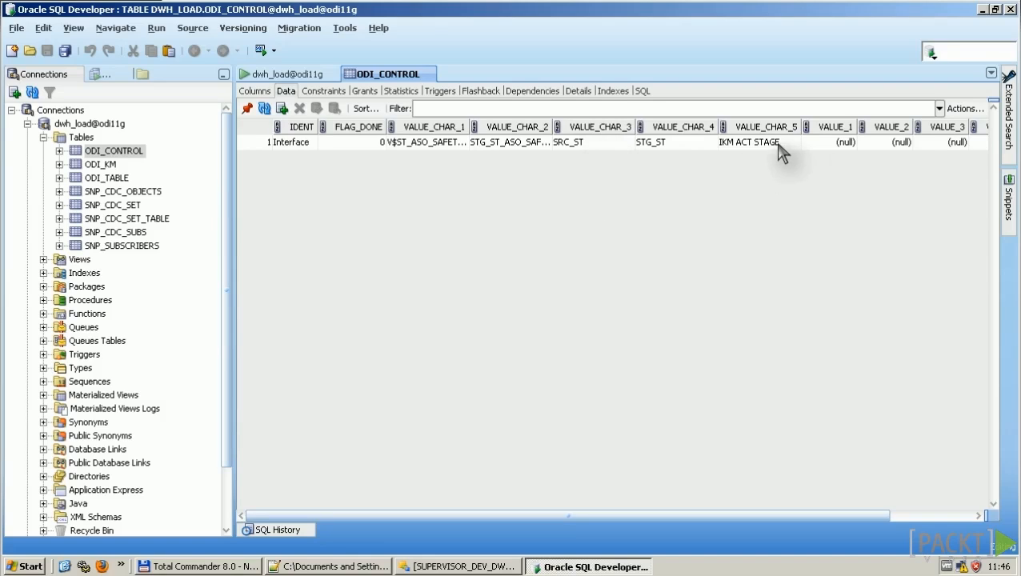
{"action": "left_click", "coordinate": [748, 141]}
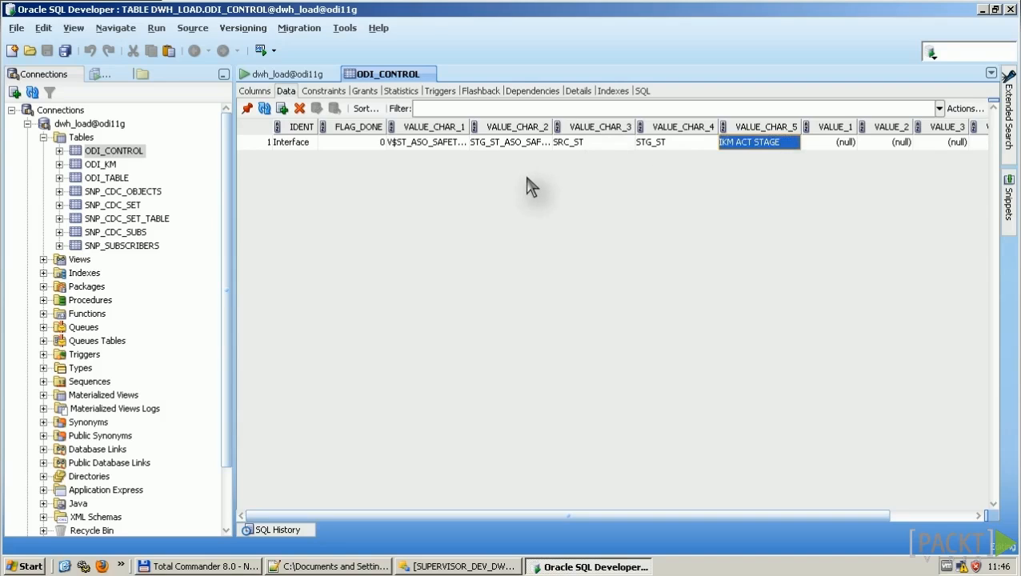
Show the ODI_KM rows, then ODI_TABLE's full MAPPING1_CHAR column values
{"action": "left_click", "coordinate": [100, 164]}
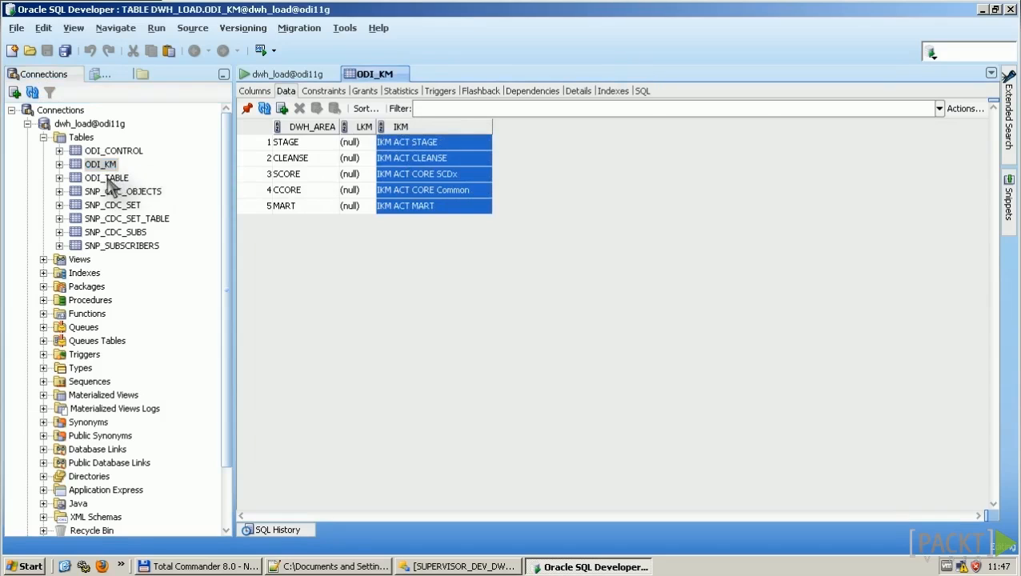
{"action": "double_click", "coordinate": [106, 177]}
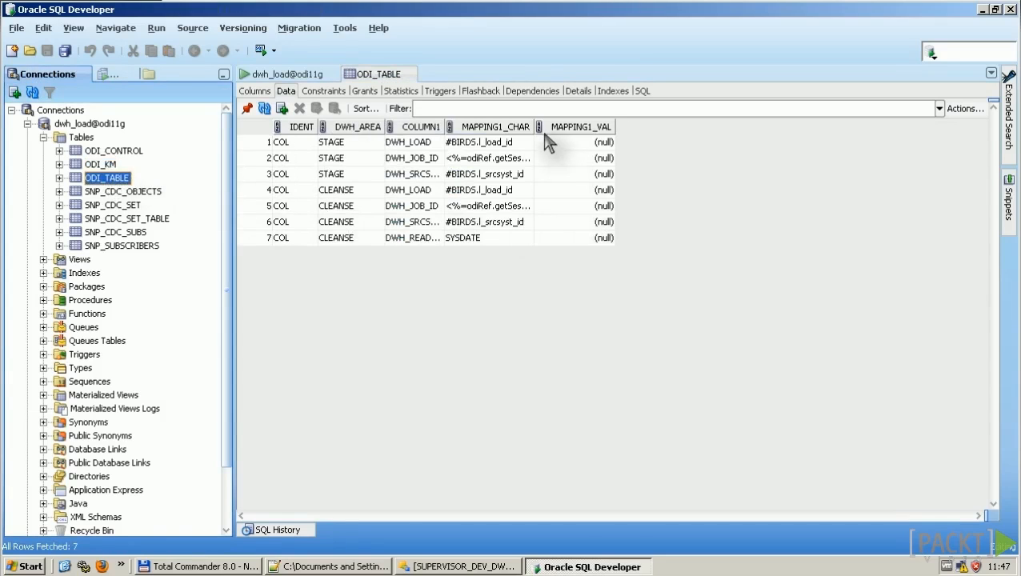
{"action": "left_click", "coordinate": [609, 126]}
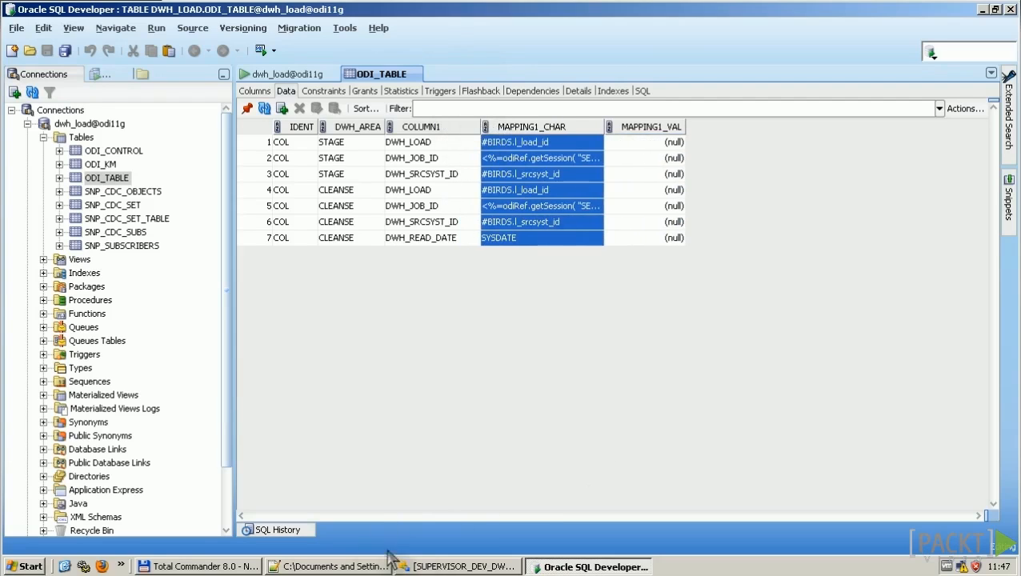
Walk the script's database connection, ODI_KM query and ToDo loop in ODI Studio
{"action": "left_click", "coordinate": [458, 567]}
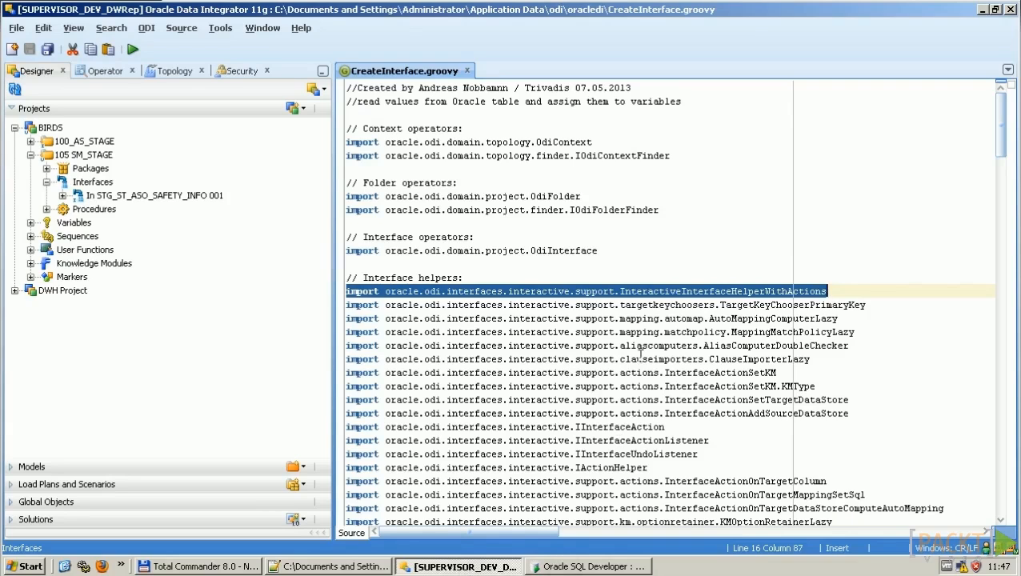
{"action": "scroll", "scroll_direction": "down", "scroll_amount": 3}
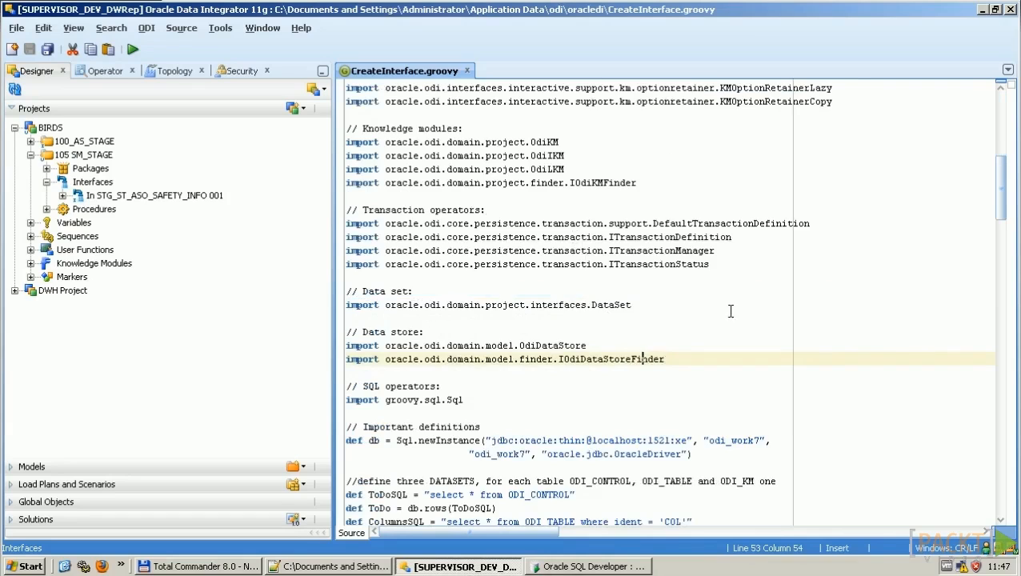
{"action": "scroll", "scroll_direction": "down", "scroll_amount": 3}
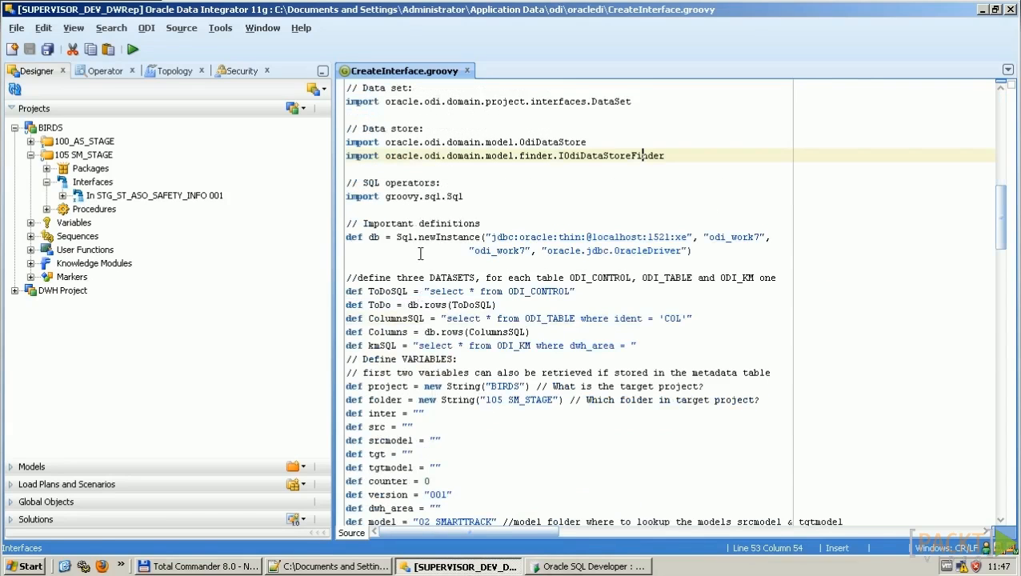
{"action": "left_click", "coordinate": [424, 237]}
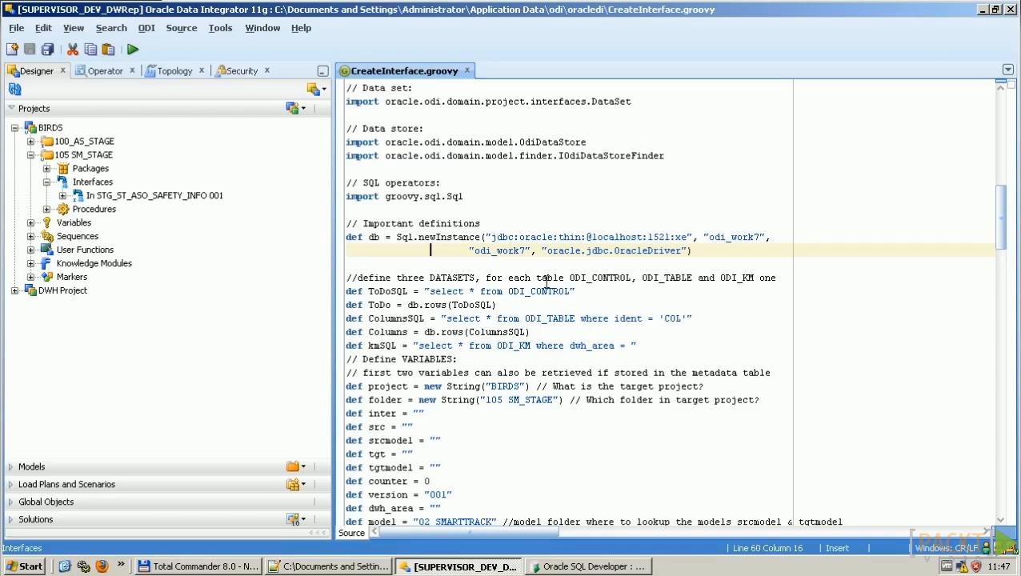
{"action": "left_click", "coordinate": [588, 291]}
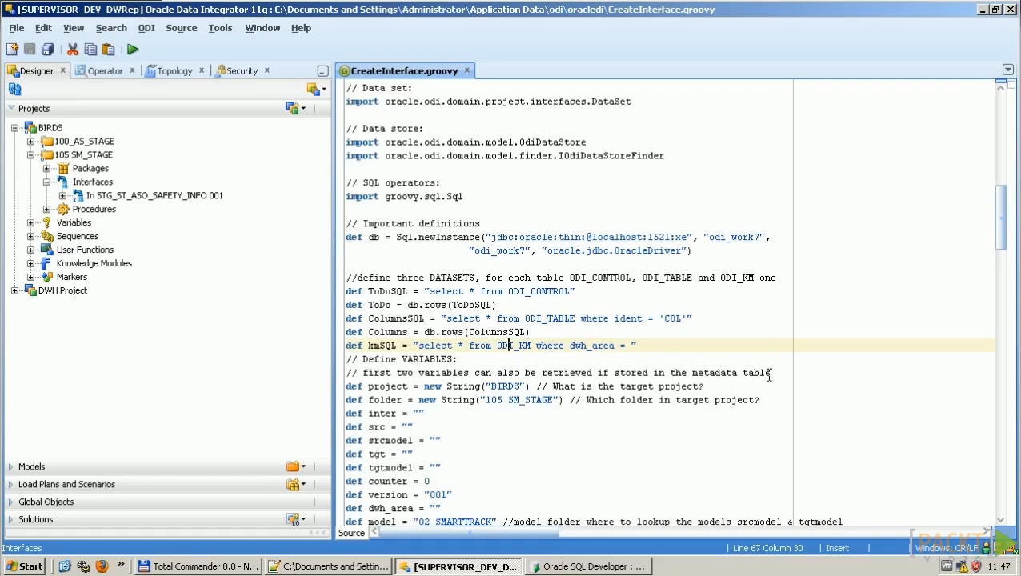
{"action": "mouse_move", "coordinate": [735, 372]}
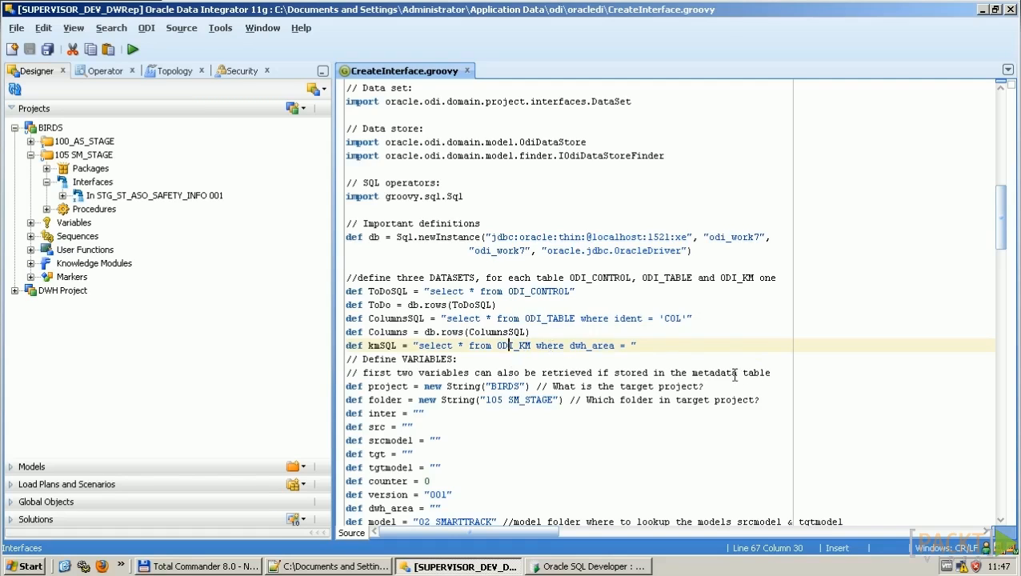
{"action": "mouse_move", "coordinate": [631, 412]}
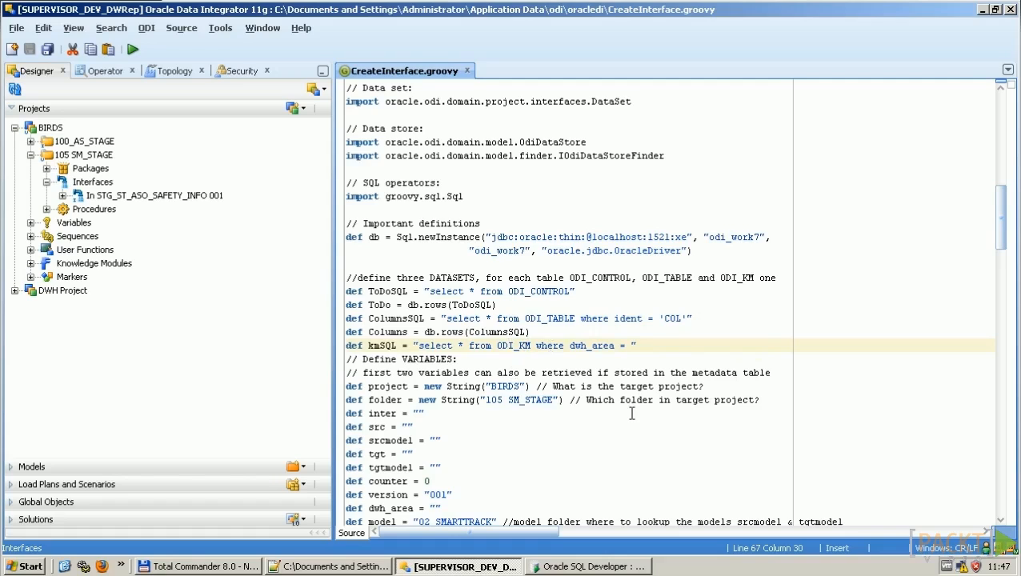
{"action": "scroll", "scroll_direction": "down", "scroll_amount": 3}
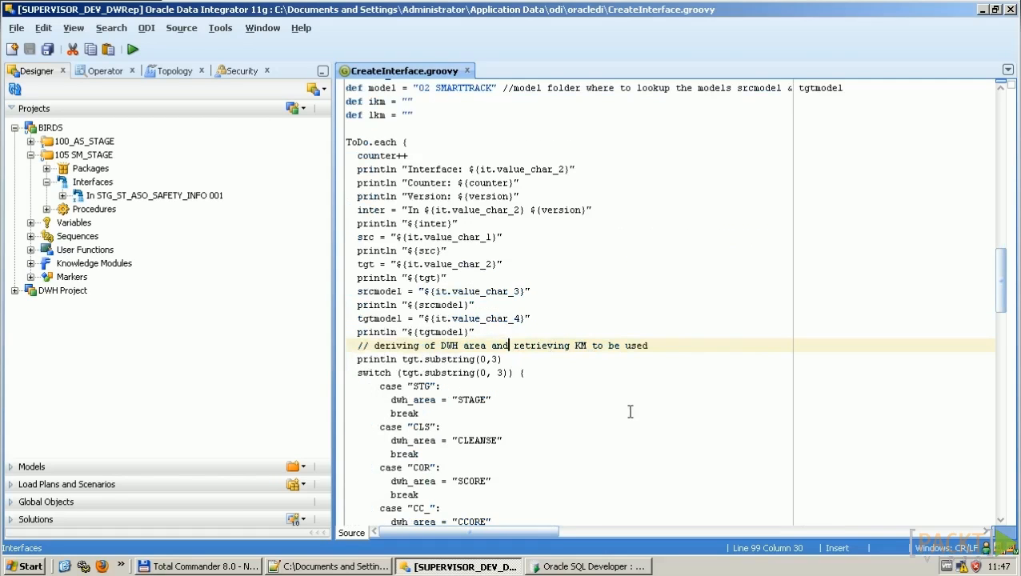